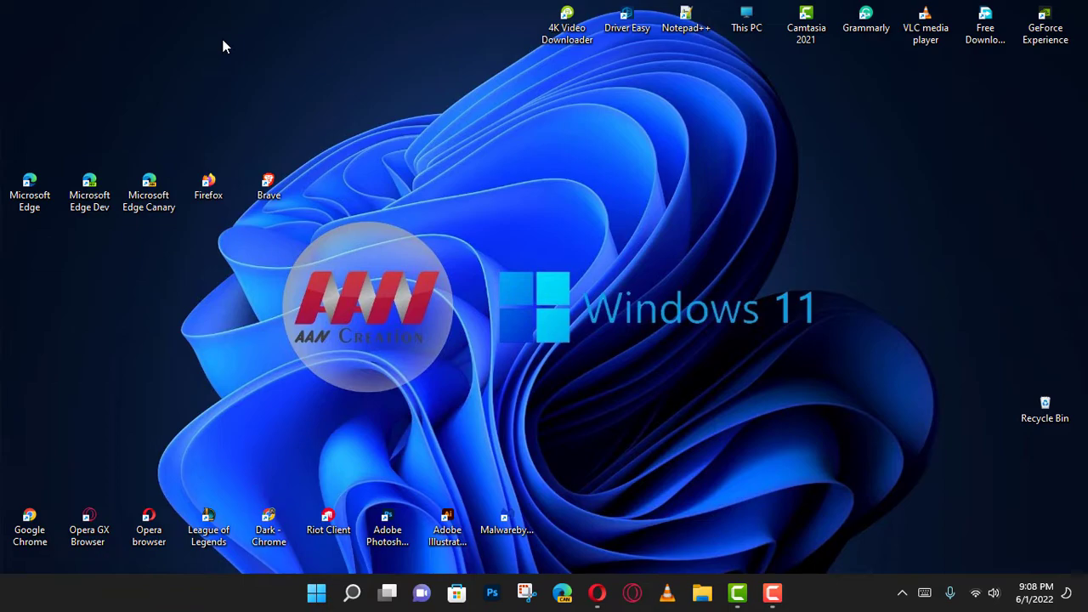
mouse_move(323, 150)
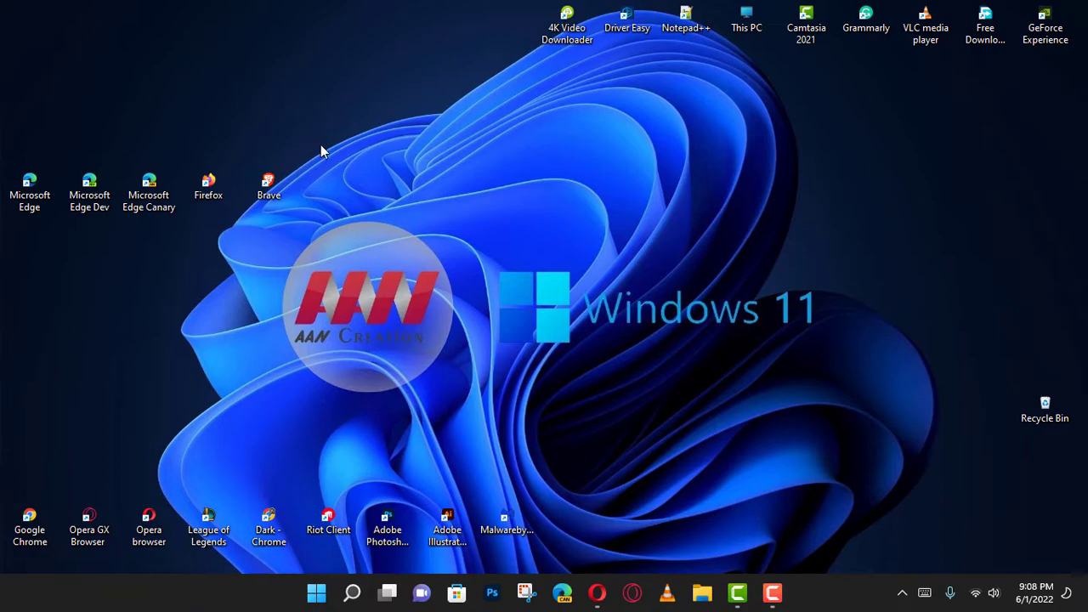
Search Windows for 'xbox' to find the Xbox app as best match.
left_click(354, 591)
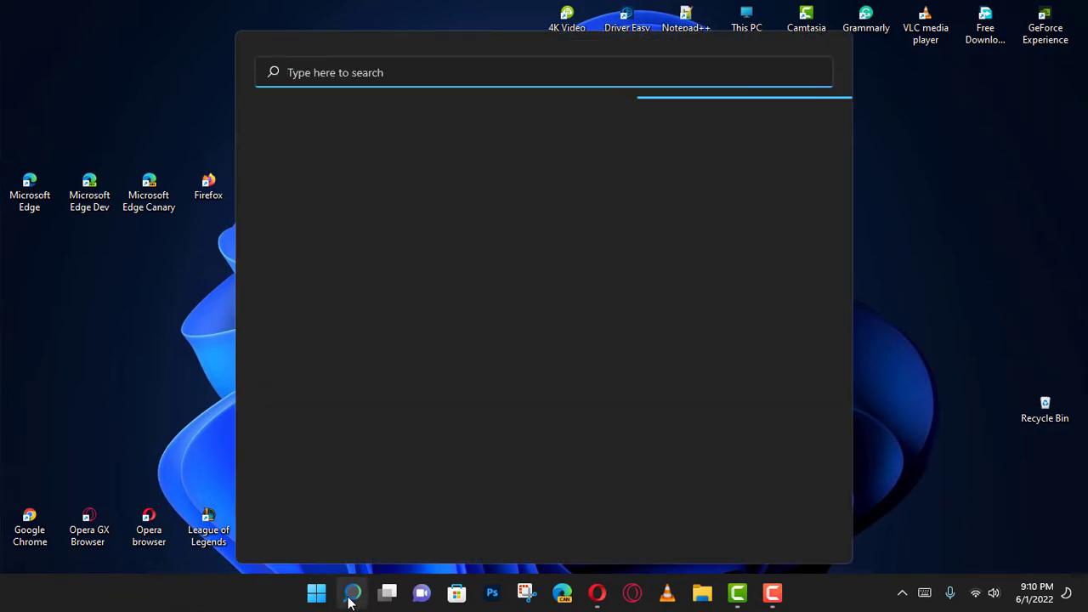
type("ox")
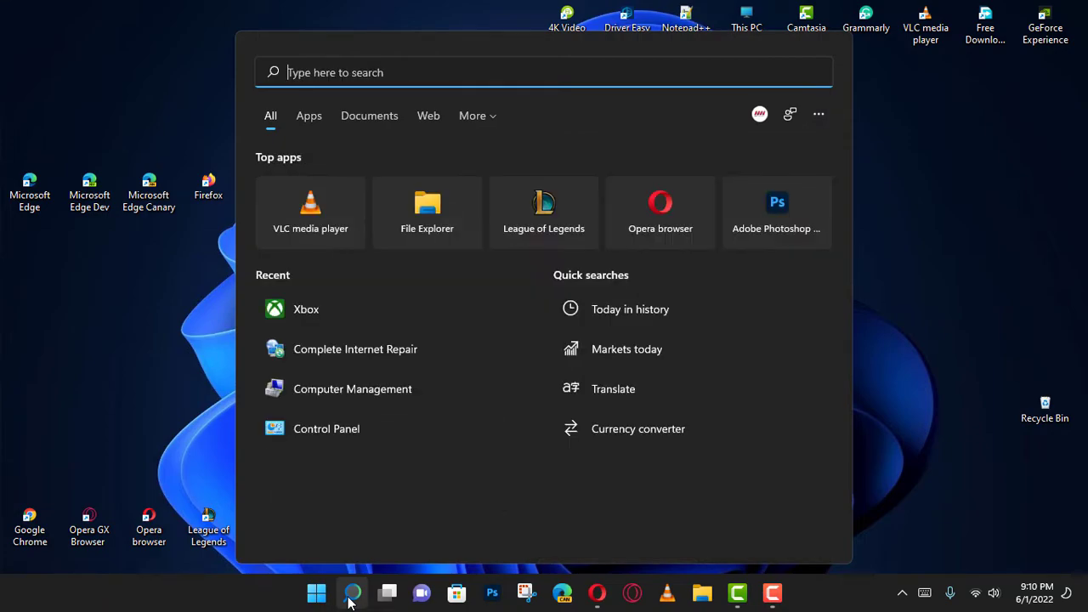
type("xbox")
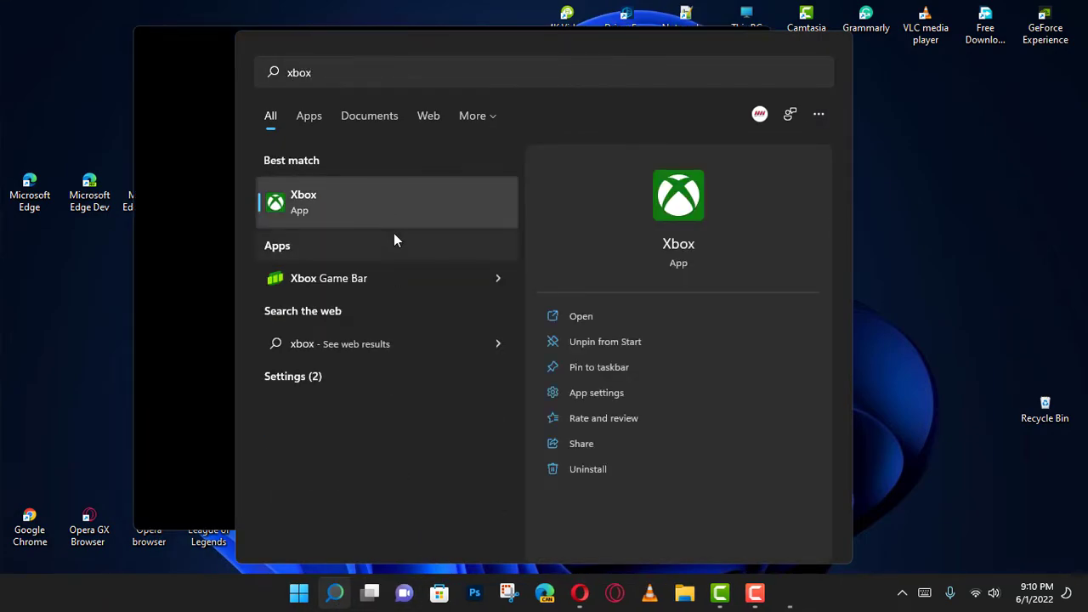
mouse_move(115, 262)
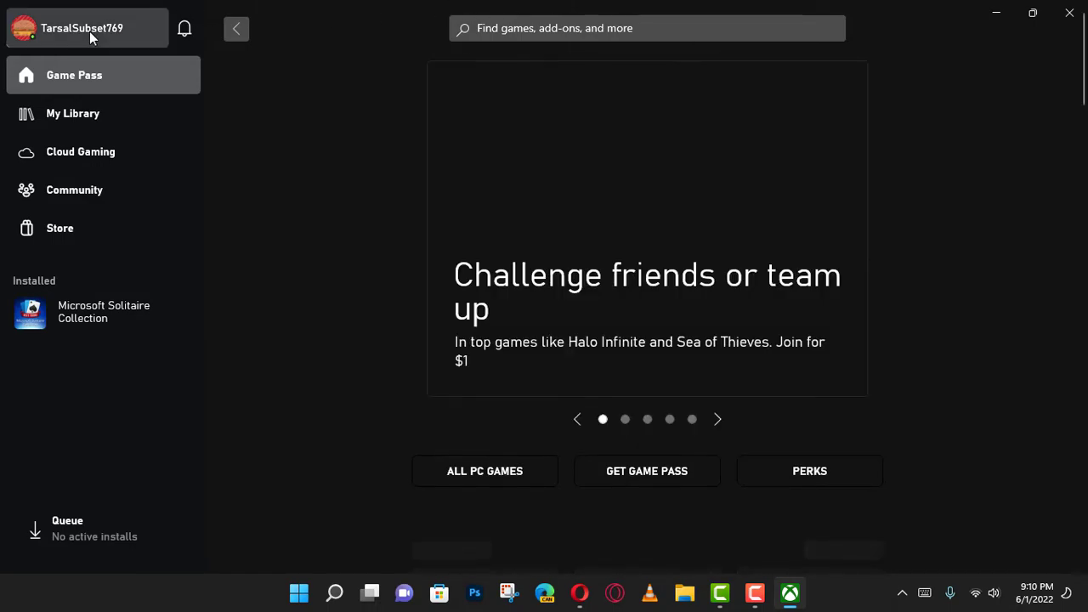
Expand the profile menu from the gamertag at the top left.
left_click(82, 27)
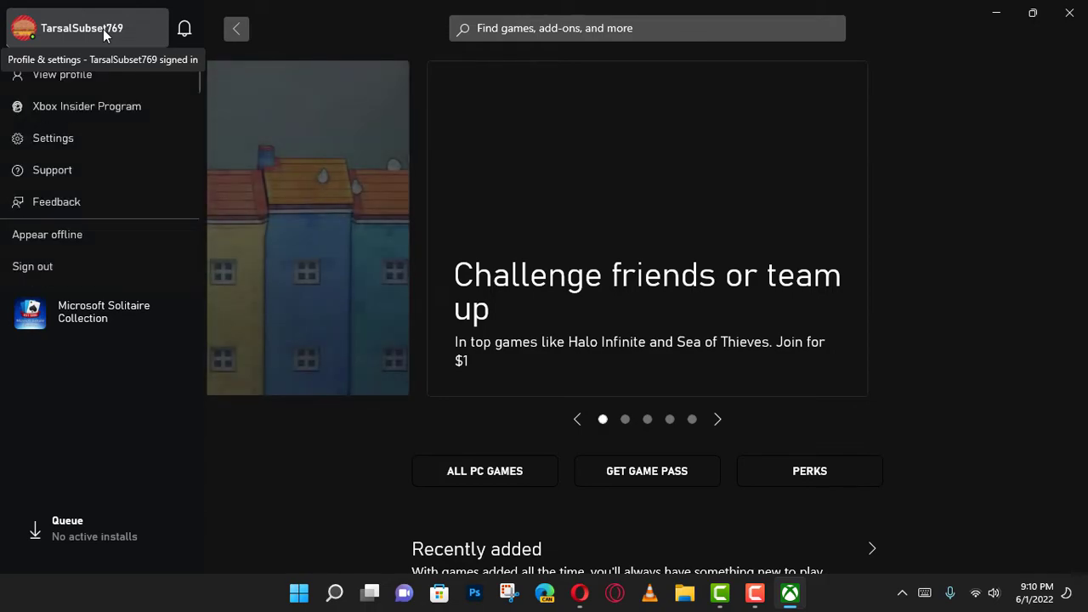
mouse_move(55, 151)
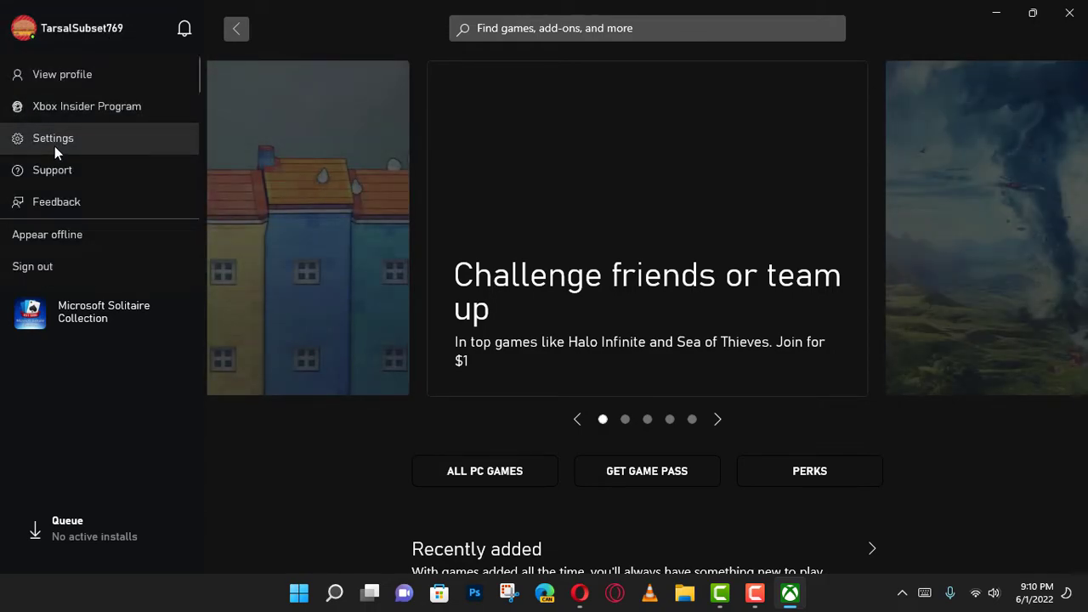
In Settings > General, turn off 'Keep the app running in the background when I close it'.
left_click(52, 138)
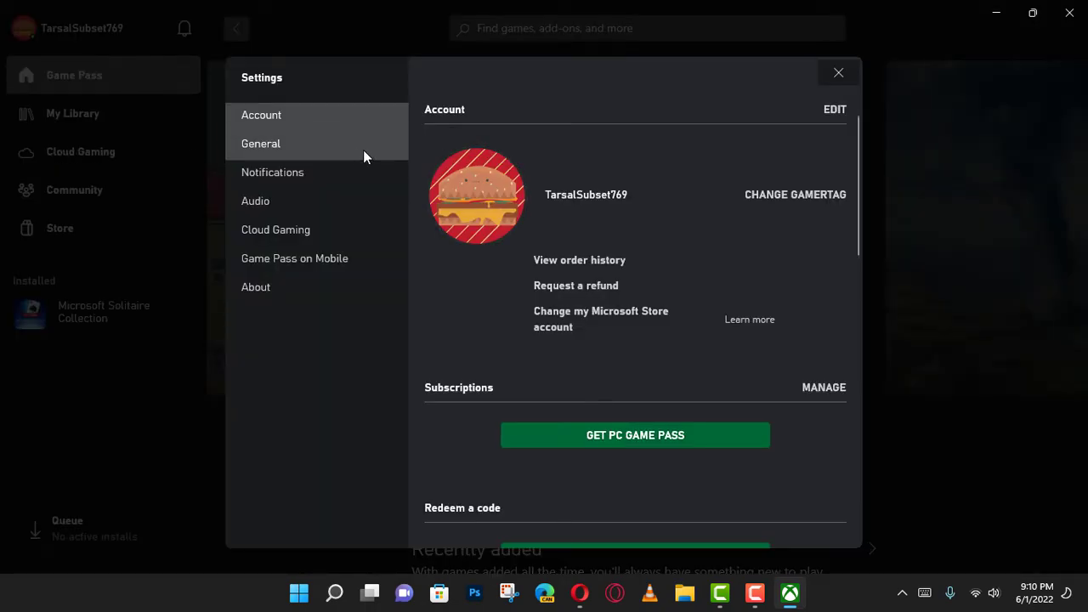
left_click(260, 142)
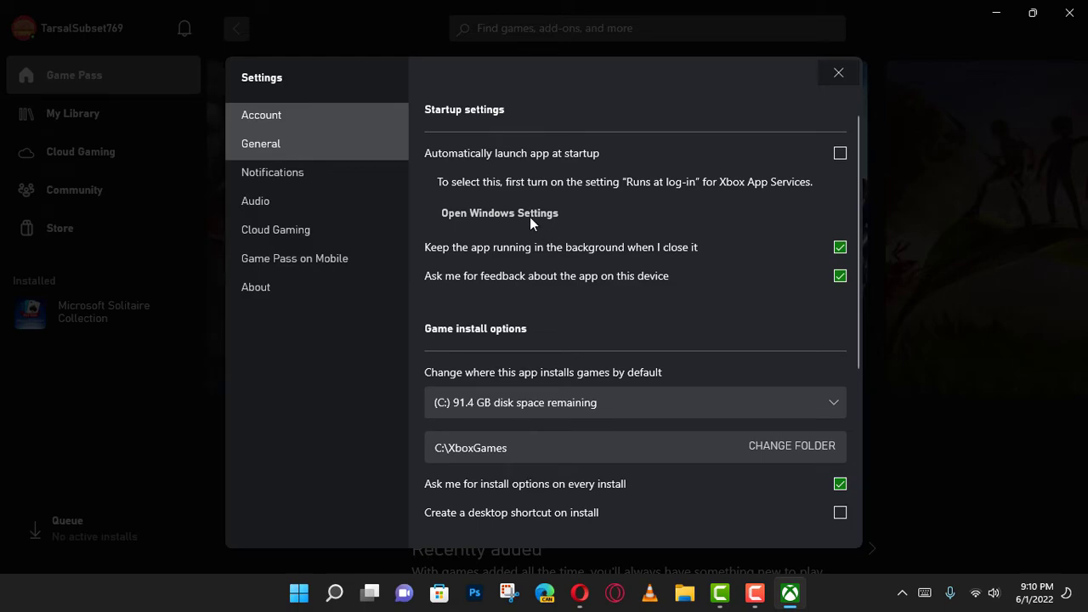
mouse_move(869, 256)
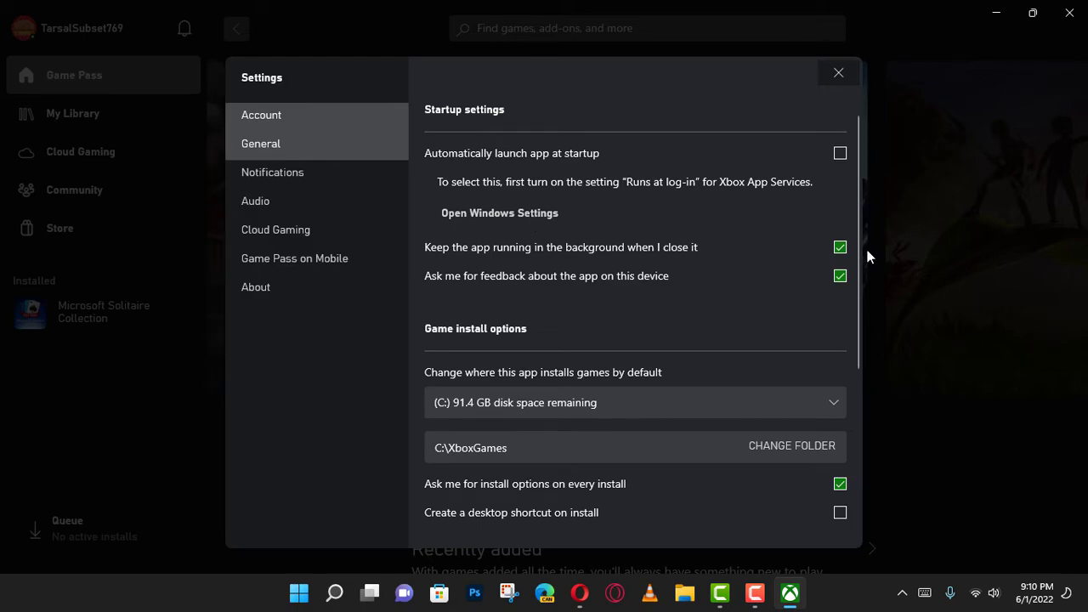
left_click(839, 247)
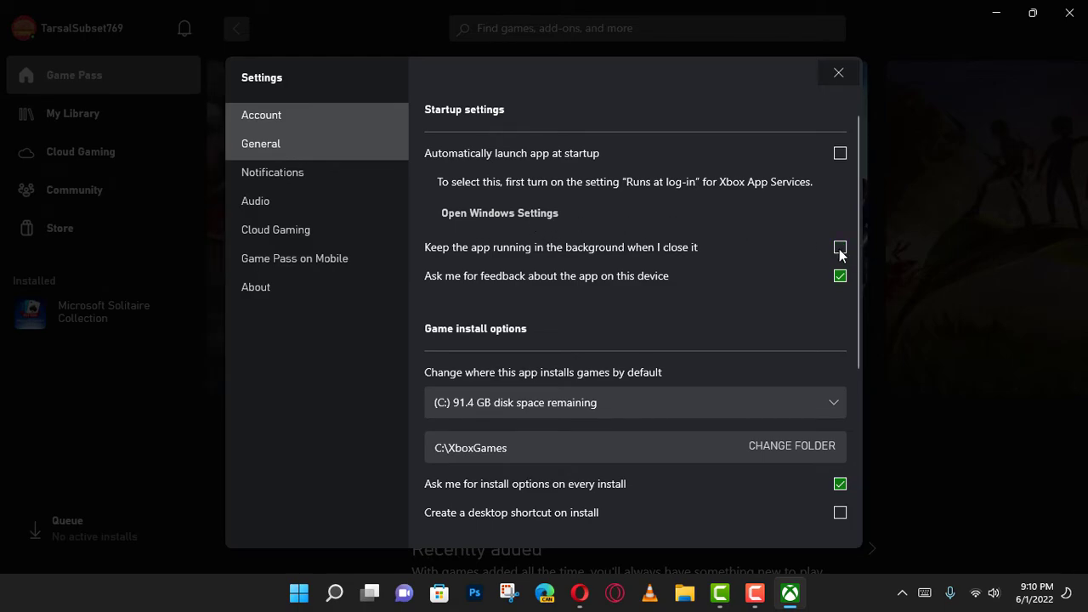
mouse_move(681, 251)
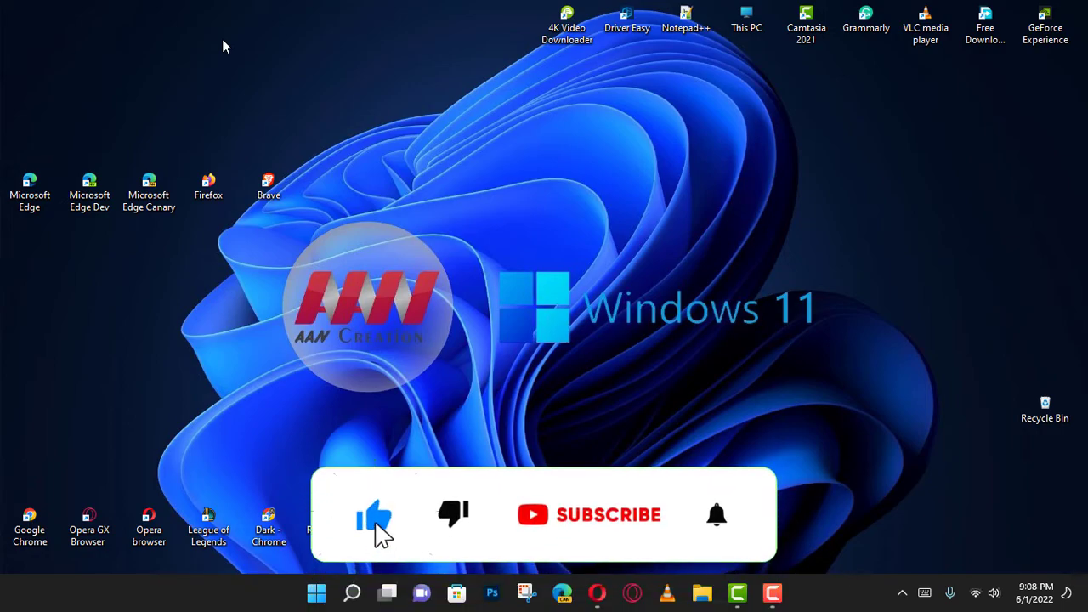
left_click(609, 513)
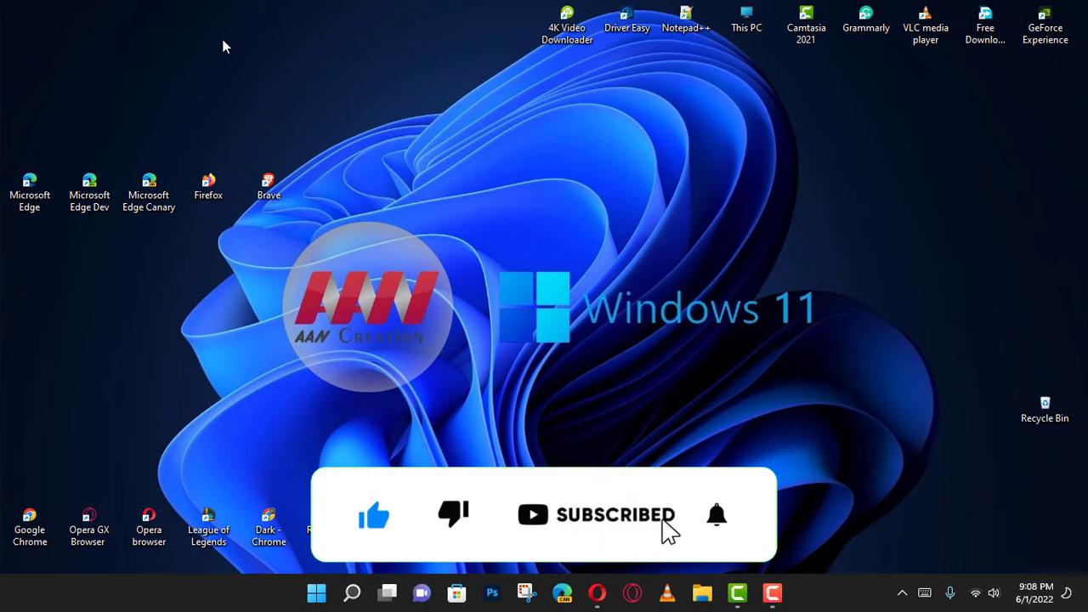
left_click(716, 515)
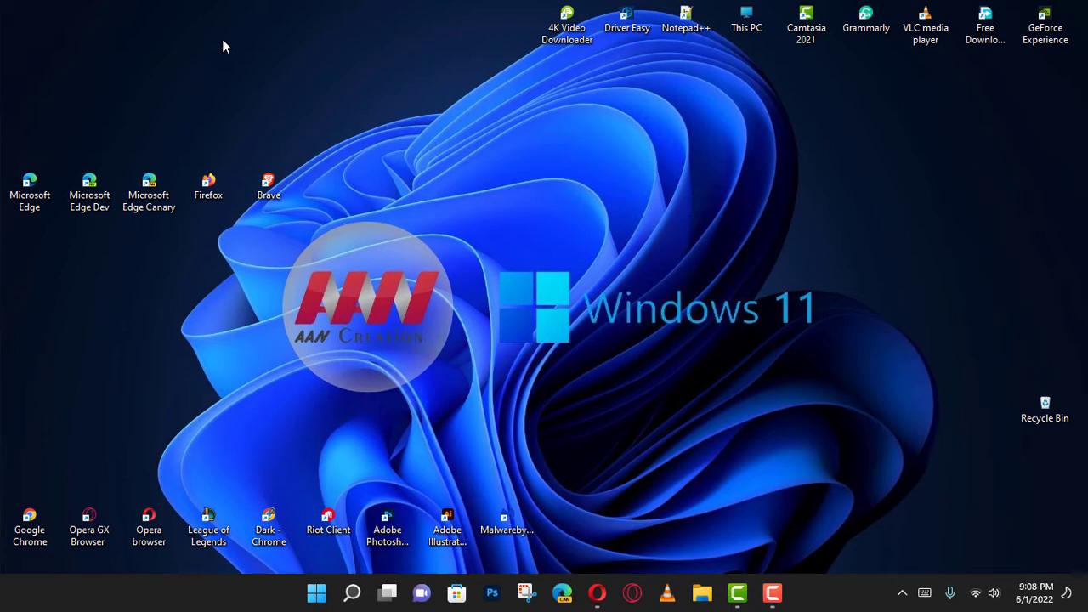
mouse_move(324, 158)
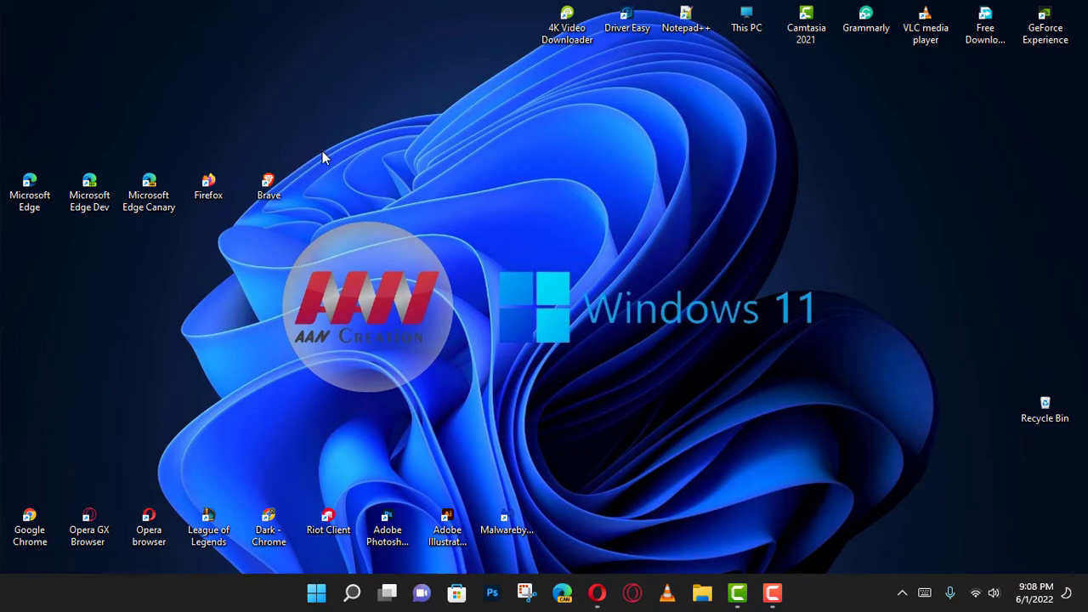